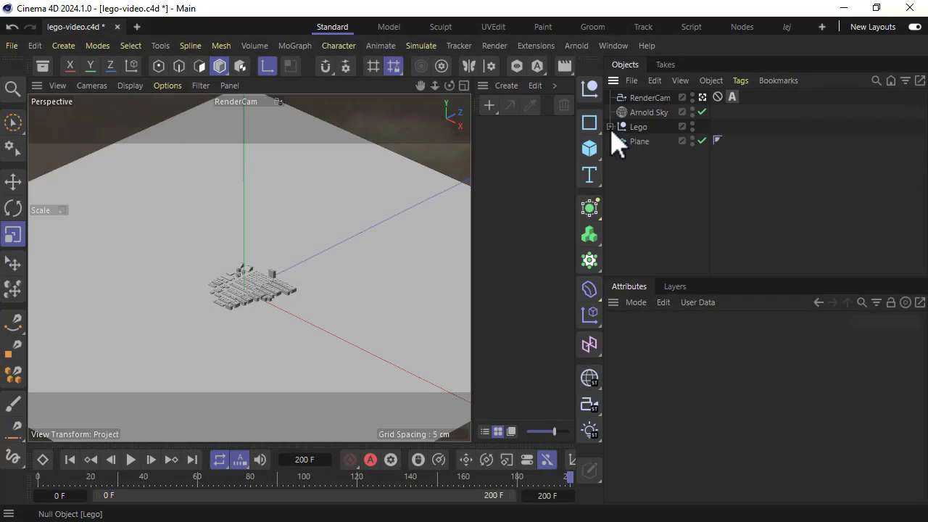
Add an Arnold Scatter on the Plane in point-count mode with about 608 points.
click(577, 45)
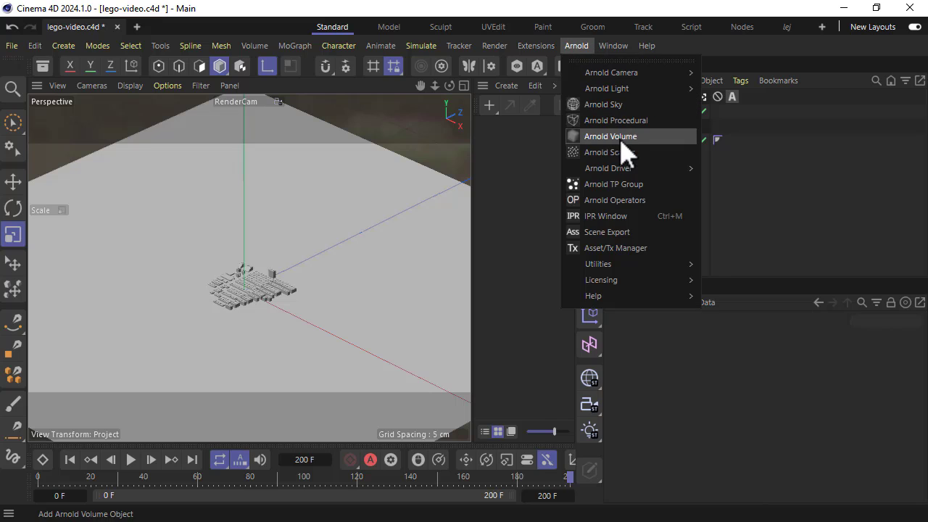
click(602, 152)
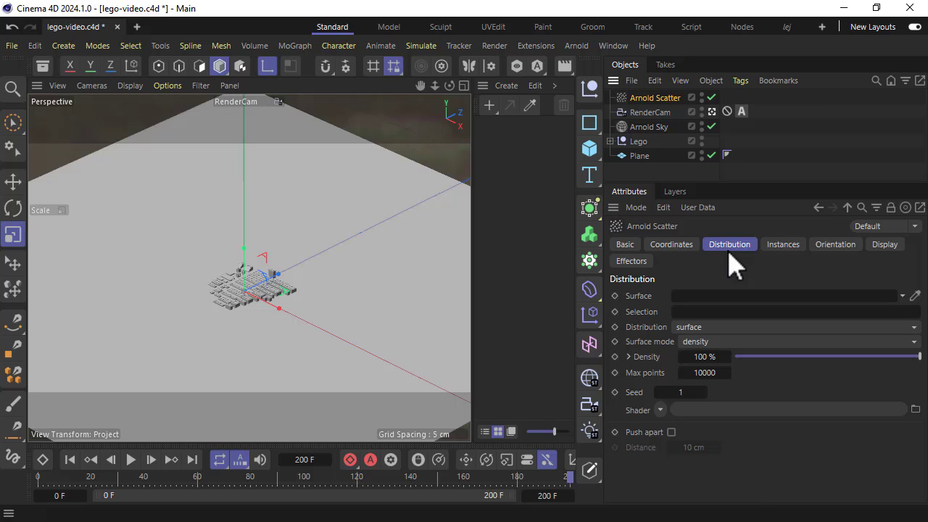
mouse_move(638, 160)
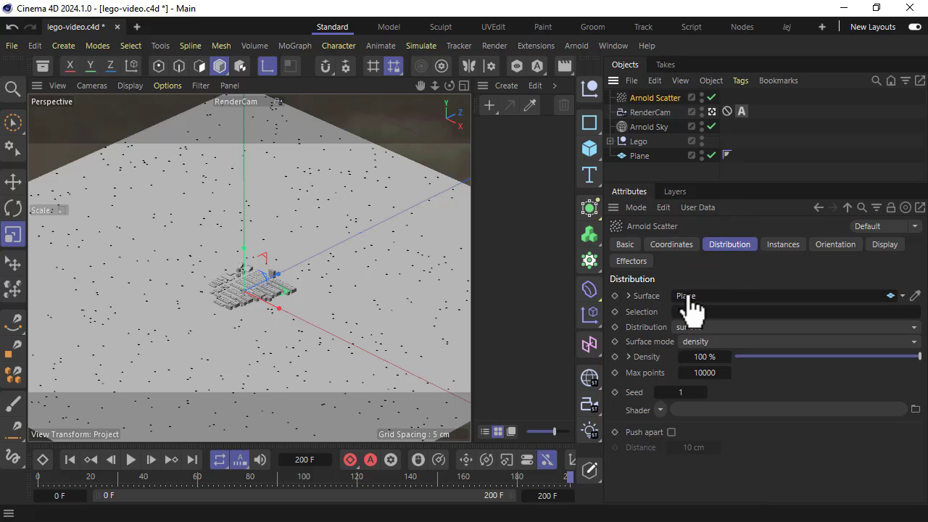
mouse_move(630, 398)
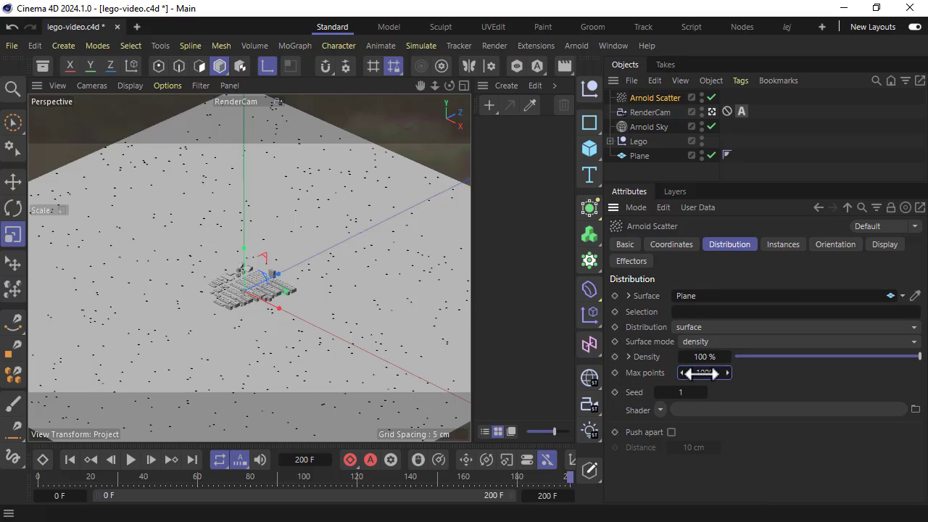
click(795, 342)
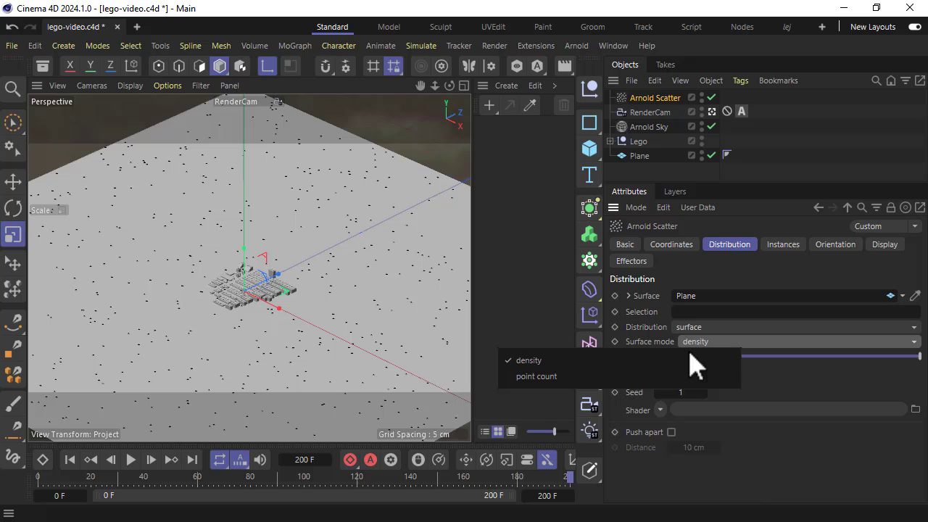
click(536, 375)
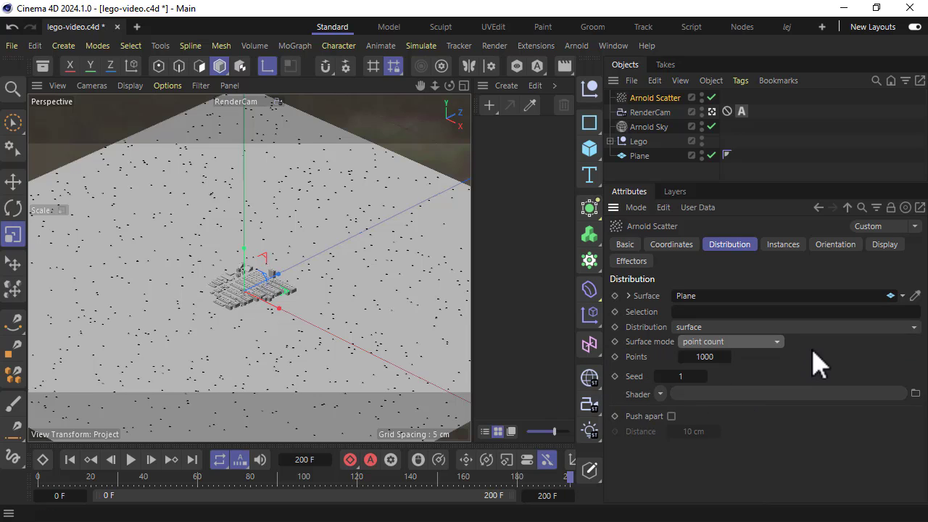
click(703, 356)
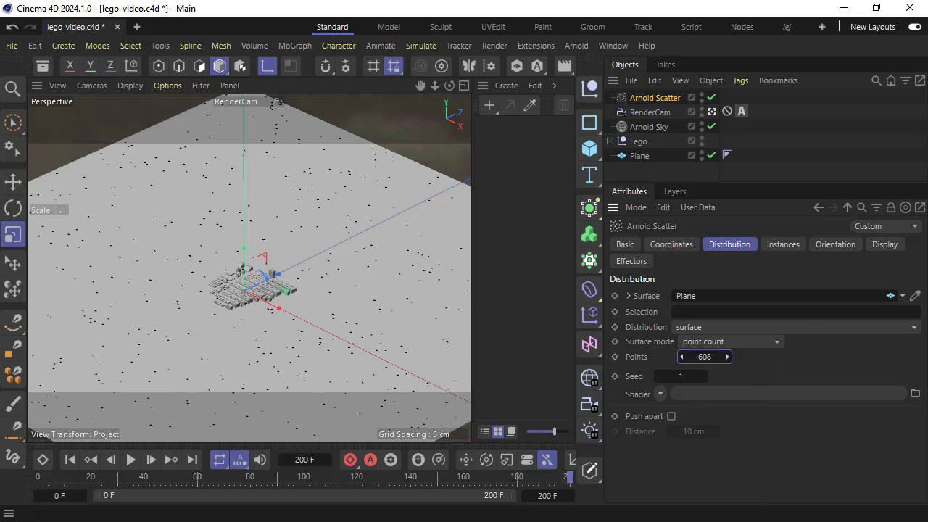
Nest plate_6x8_Cube.018 and 2x3_Cube.019 from the Lego group under the Arnold Scatter.
click(638, 141)
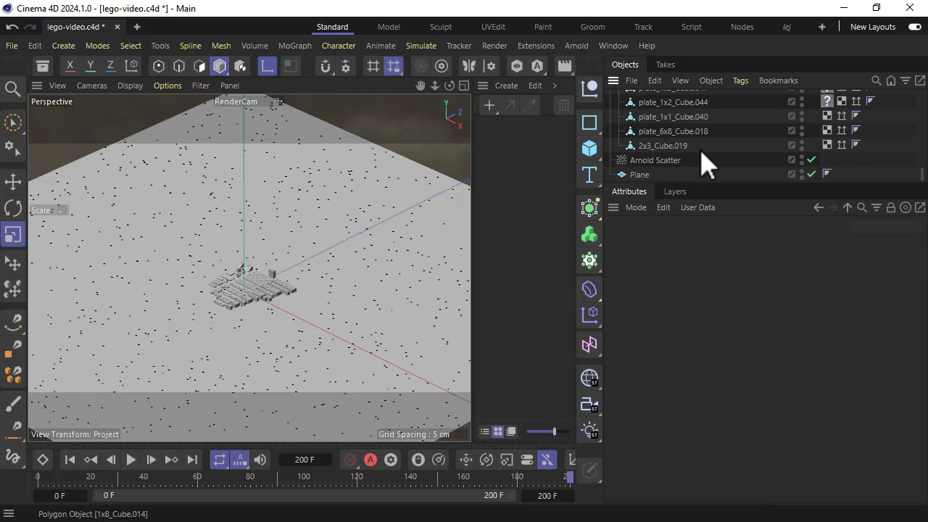
click(662, 145)
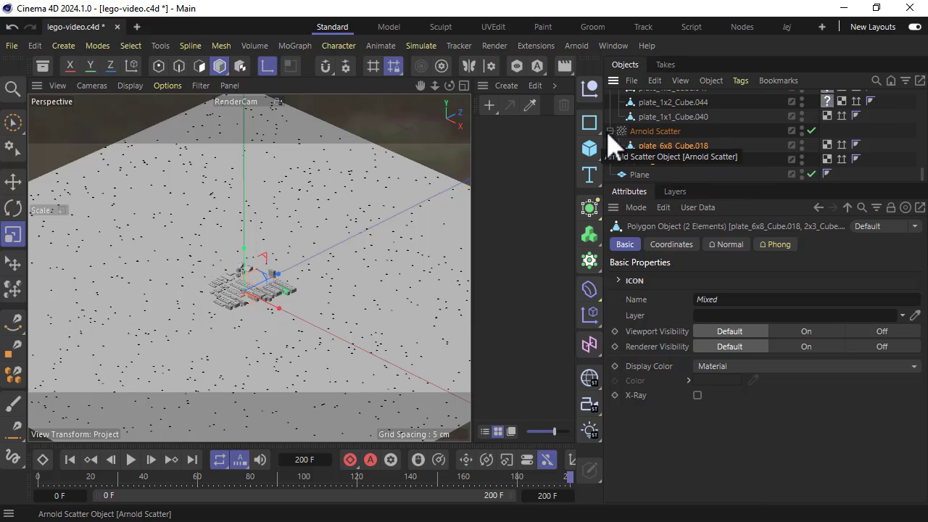
click(576, 45)
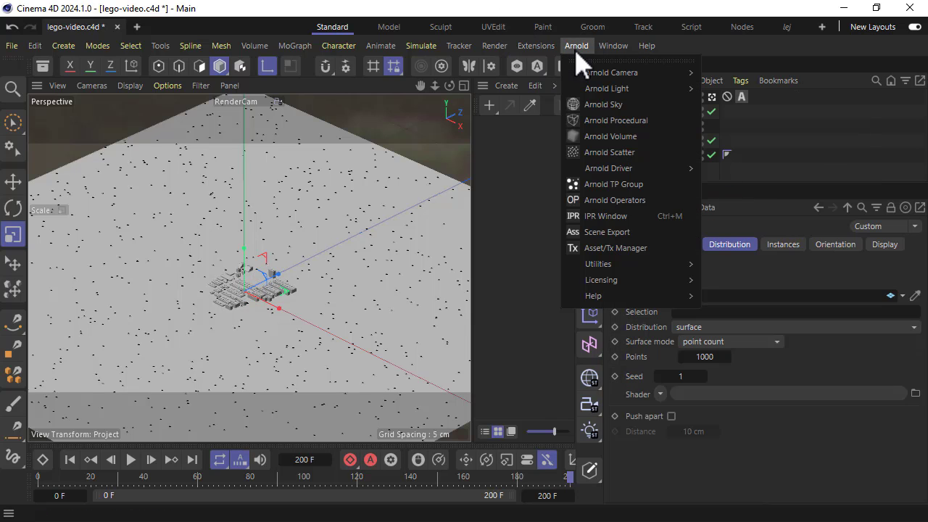
Start the Arnold IPR and set the scatter's Instances Shape mode to effectors.
click(605, 215)
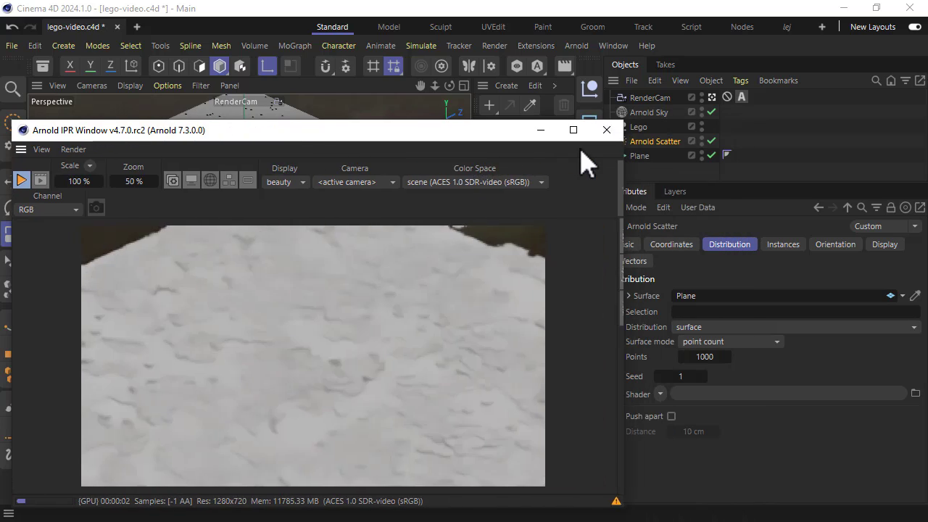
click(782, 243)
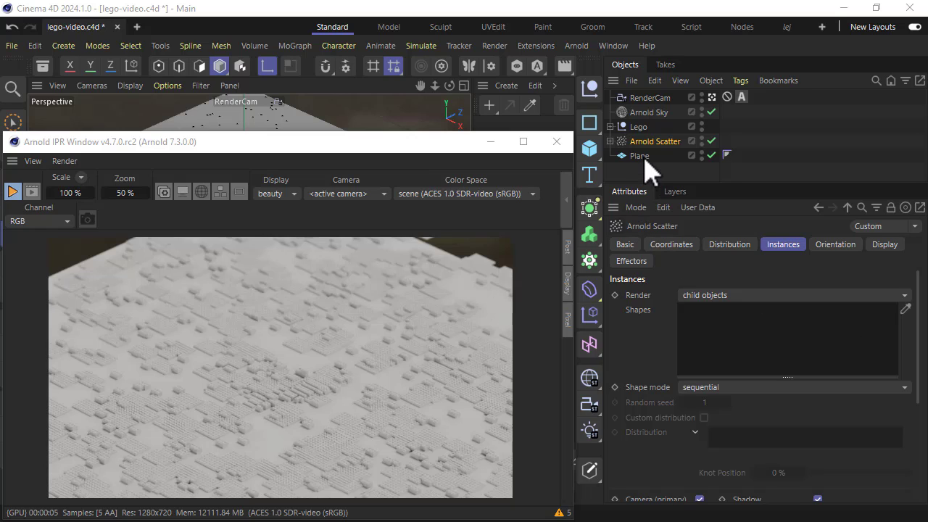
mouse_move(700, 402)
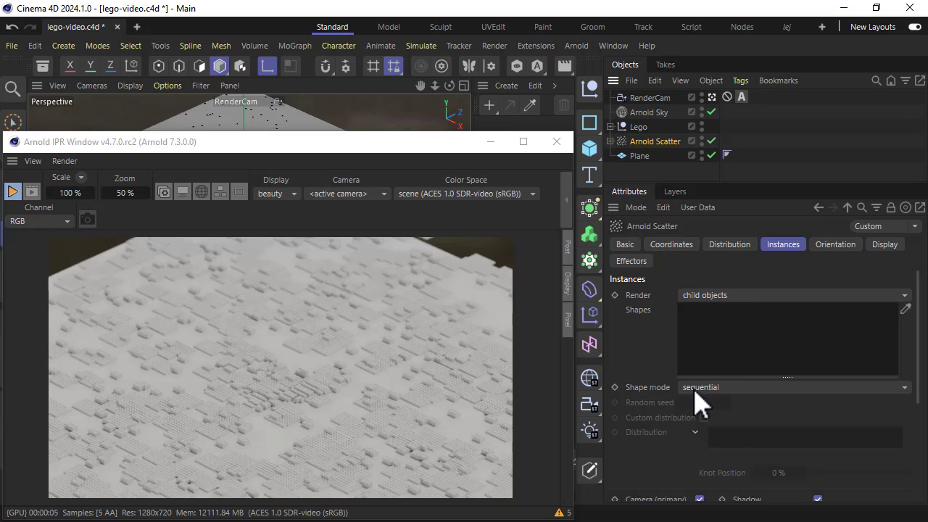
click(790, 386)
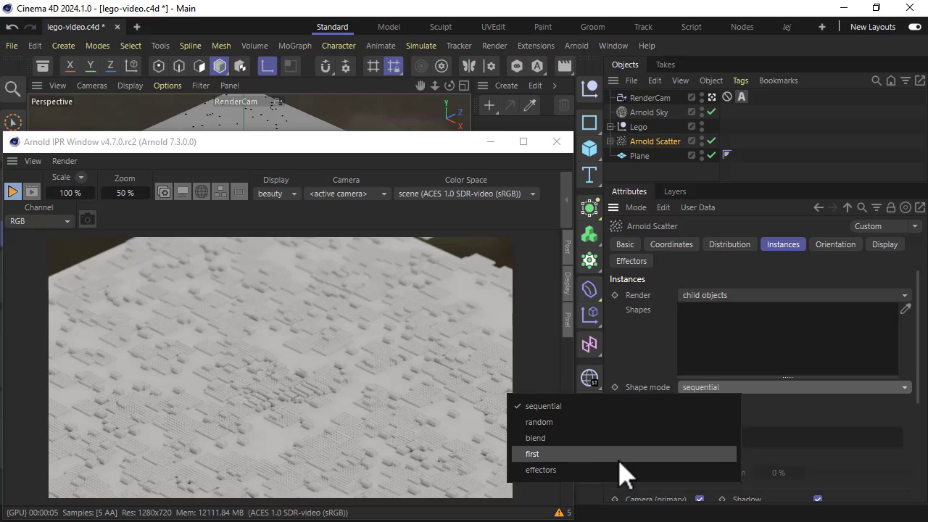
click(532, 453)
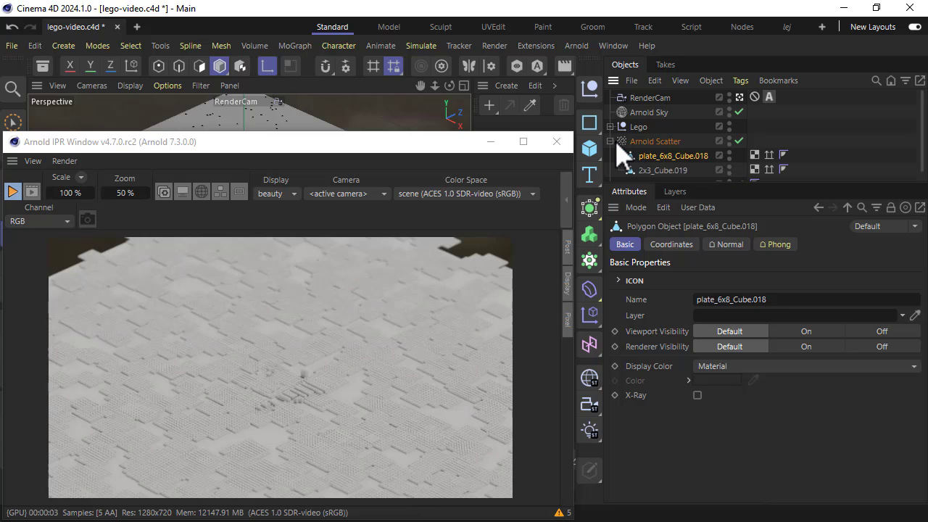
click(790, 386)
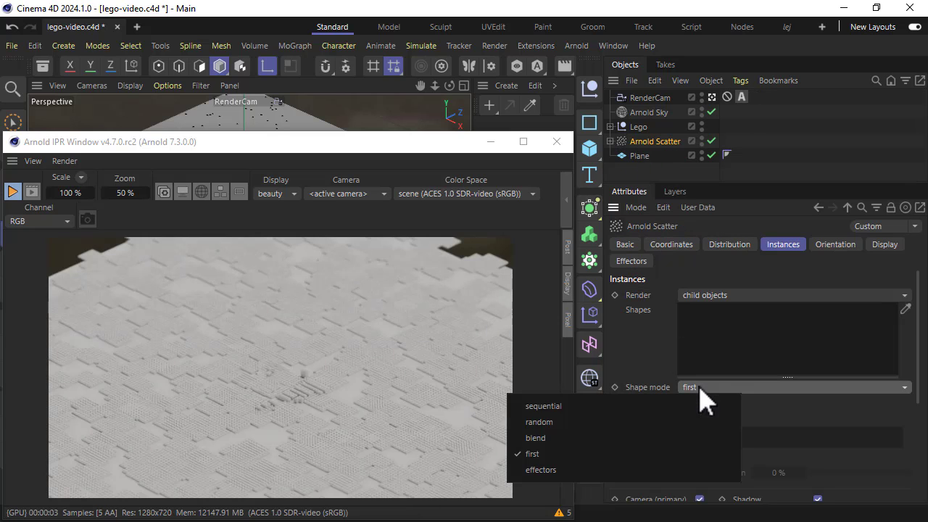
click(541, 469)
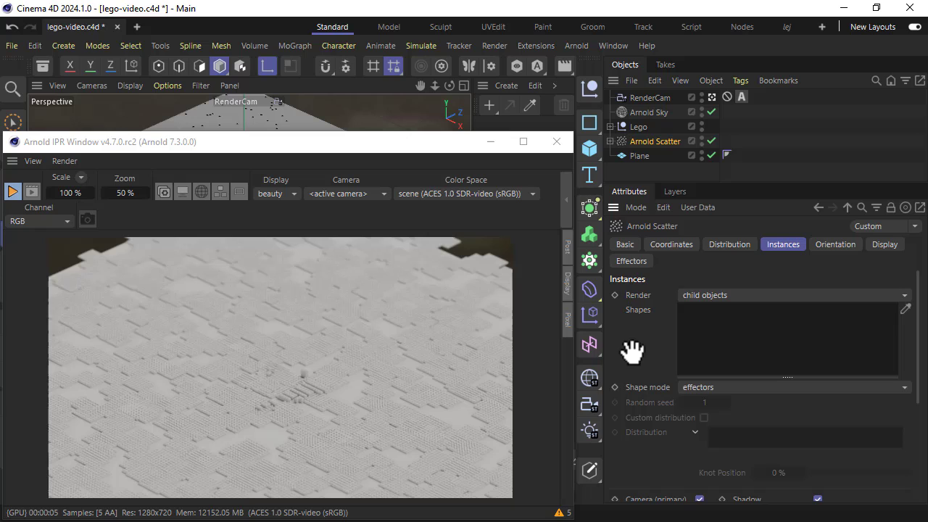
Add a Shader effector with Scale off, Position on and P.Y at 3 cm.
click(295, 44)
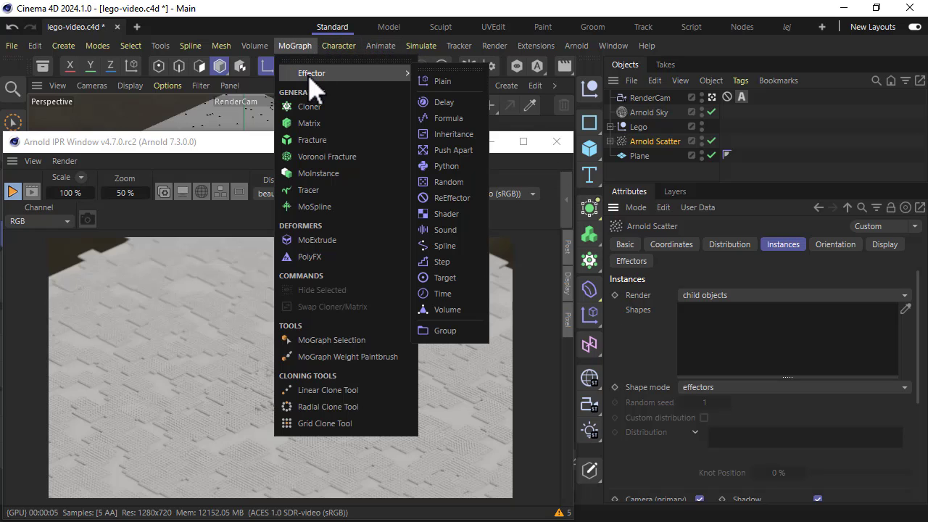
click(447, 213)
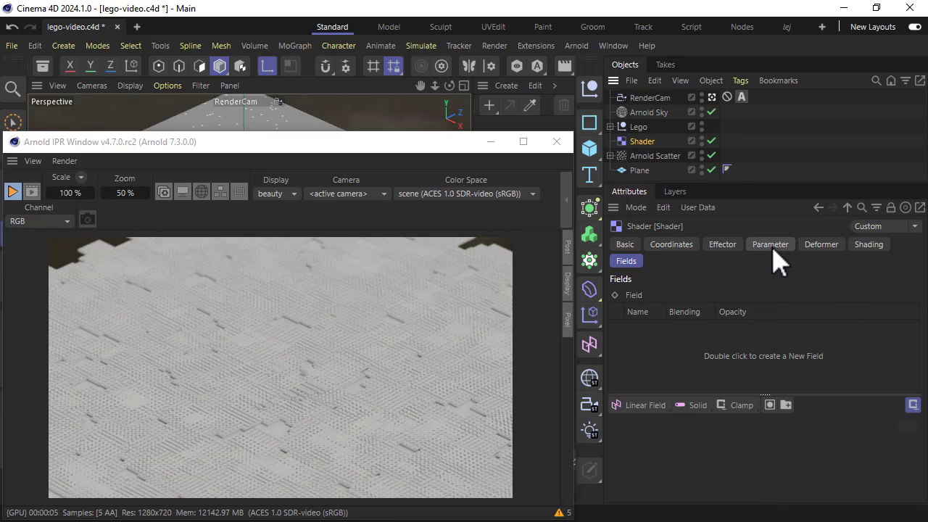
click(770, 244)
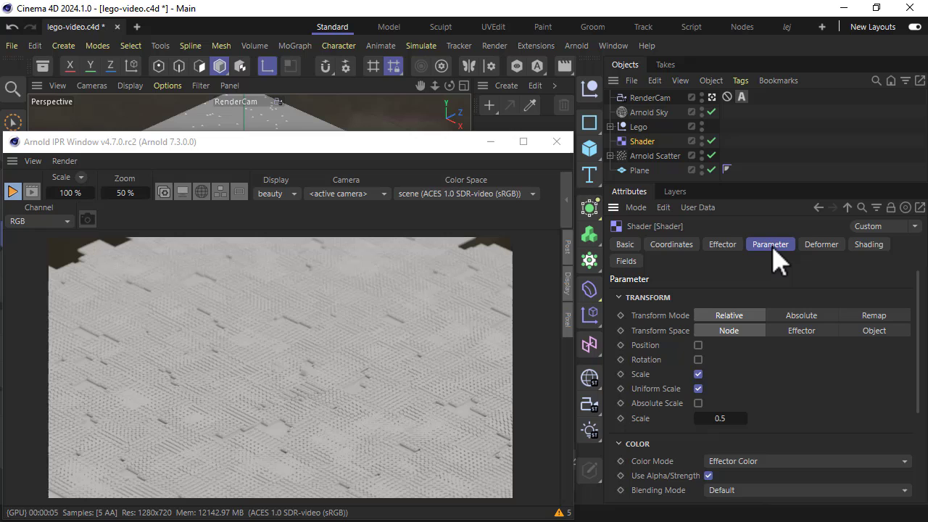
scroll(down, 3)
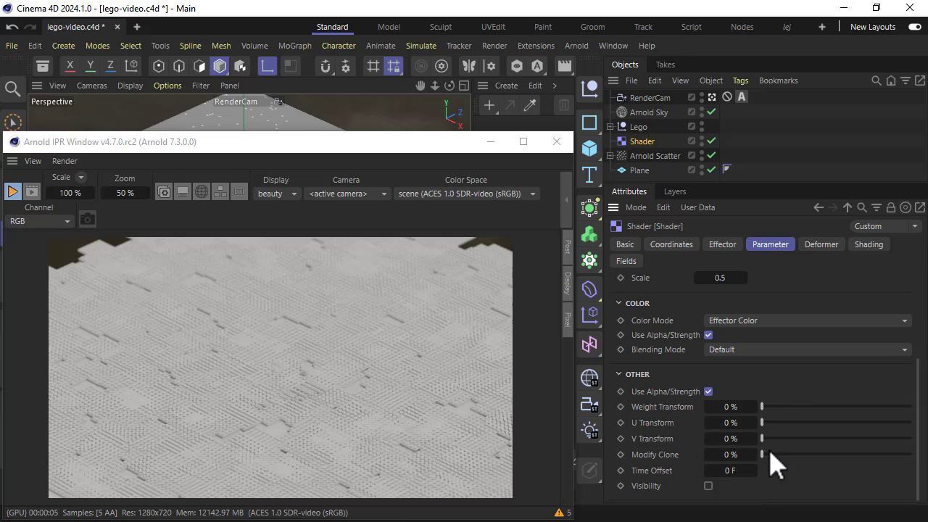
drag(761, 453, 910, 453)
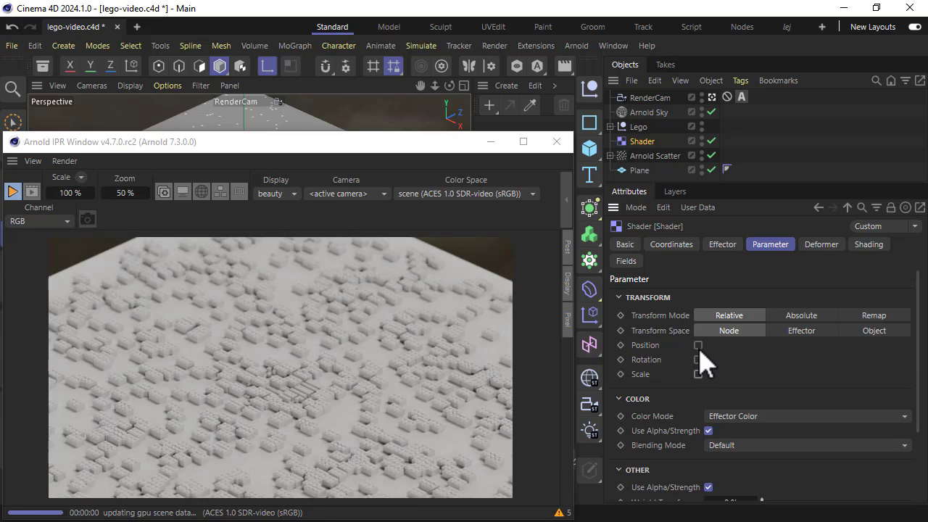
click(698, 345)
text(3)
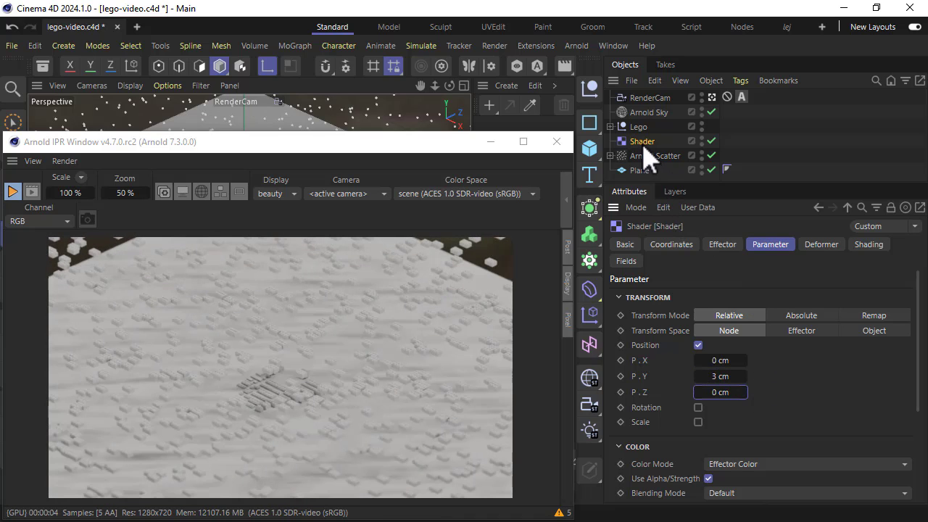
Set the Shader effector's Shading tab shader to Gradient.
click(868, 244)
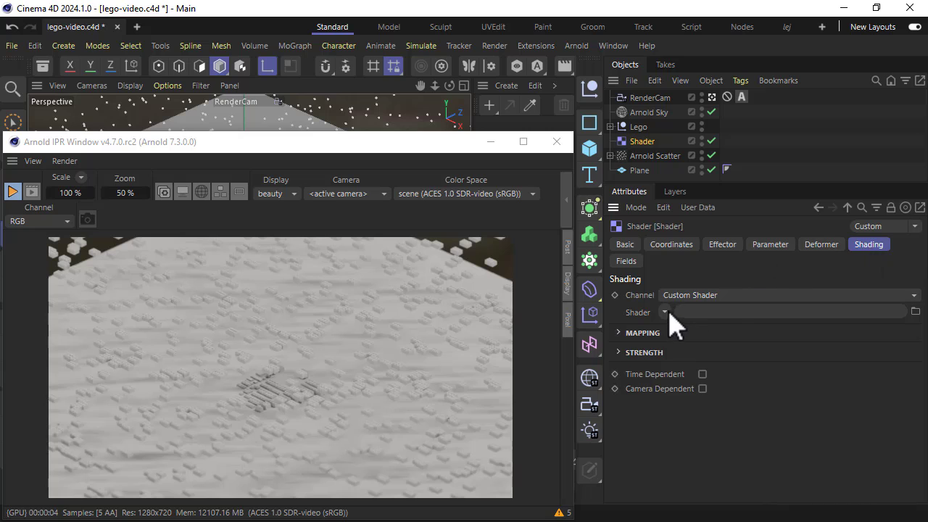
click(664, 311)
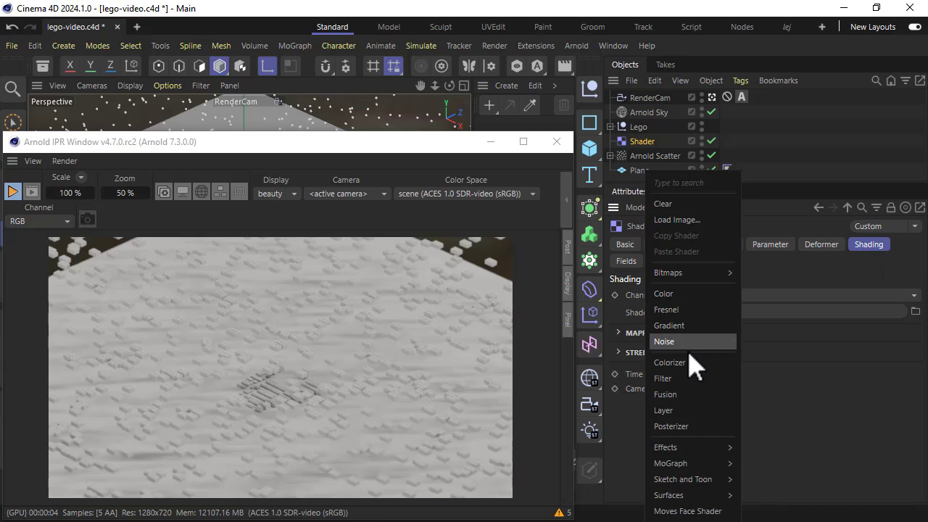
click(668, 324)
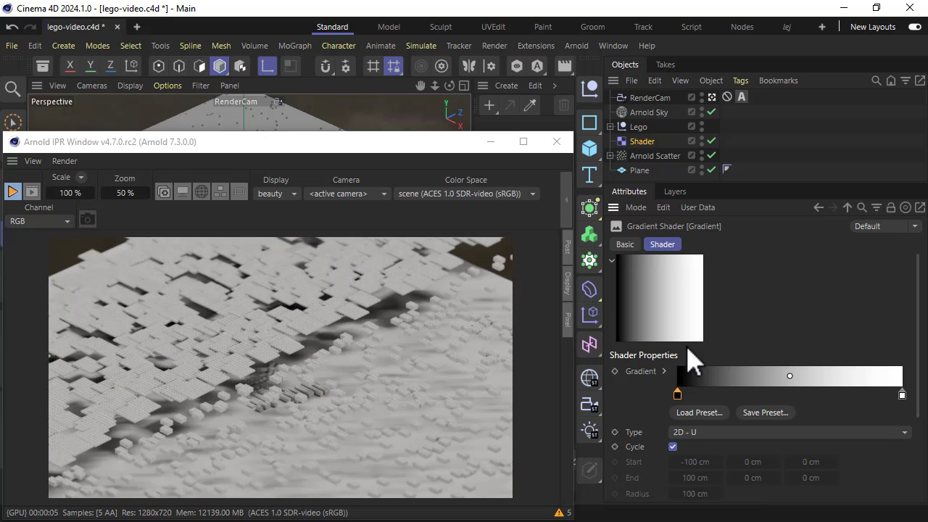
drag(790, 375, 707, 375)
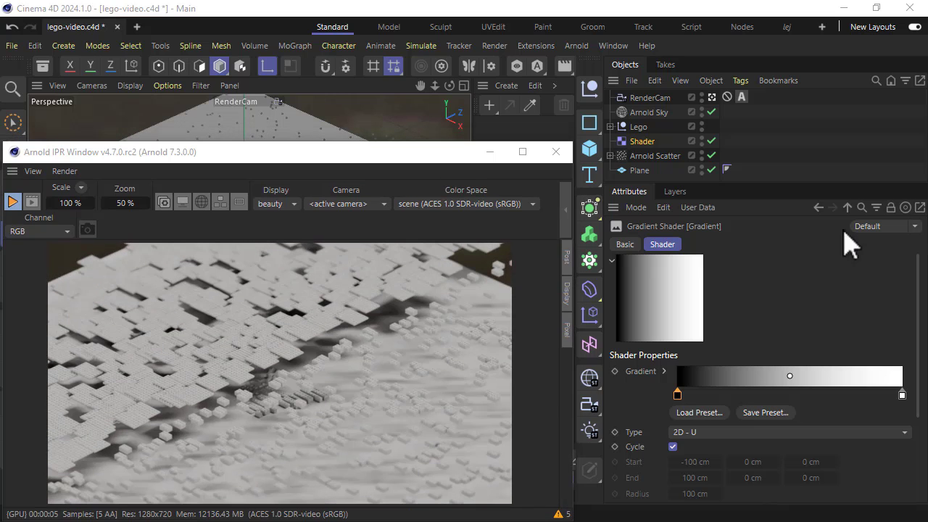
Load colored_ink.jpg from Downloads as the Shader effector's shader image.
click(818, 207)
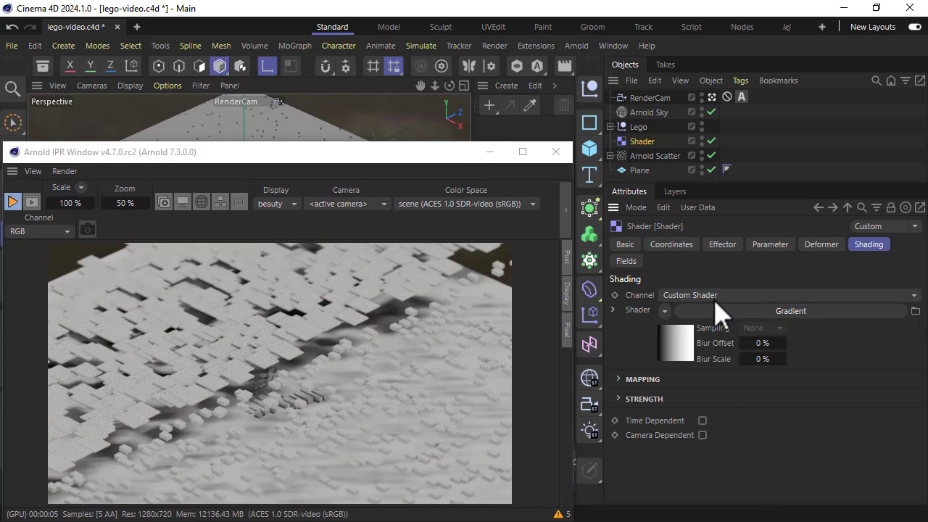
click(664, 310)
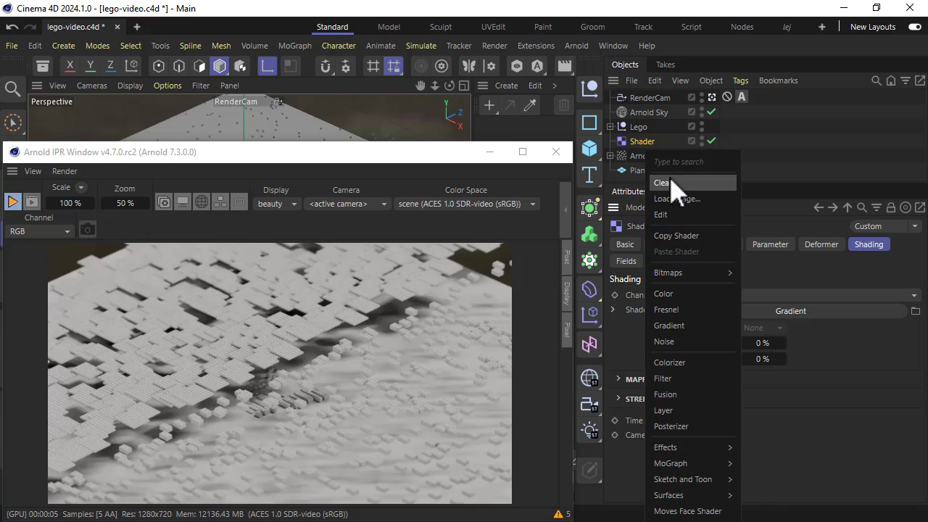
click(676, 199)
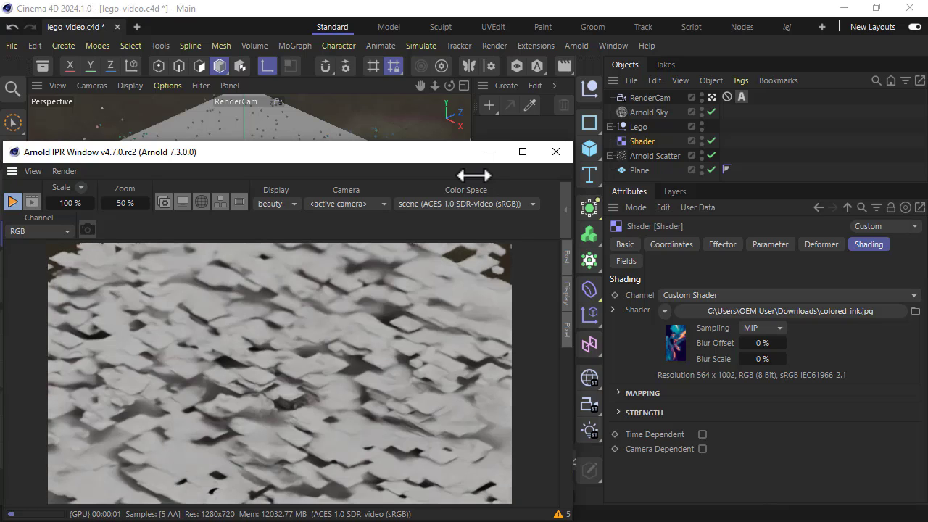
mouse_move(450, 281)
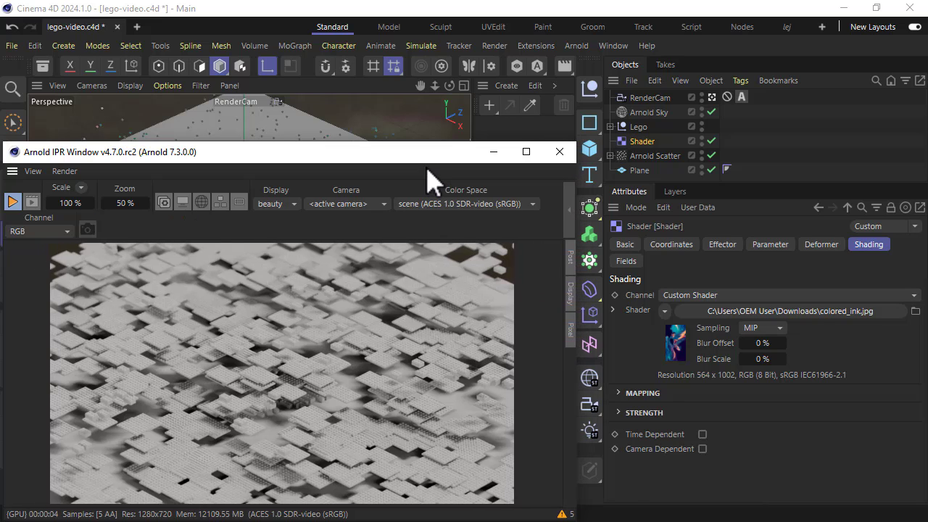
click(494, 46)
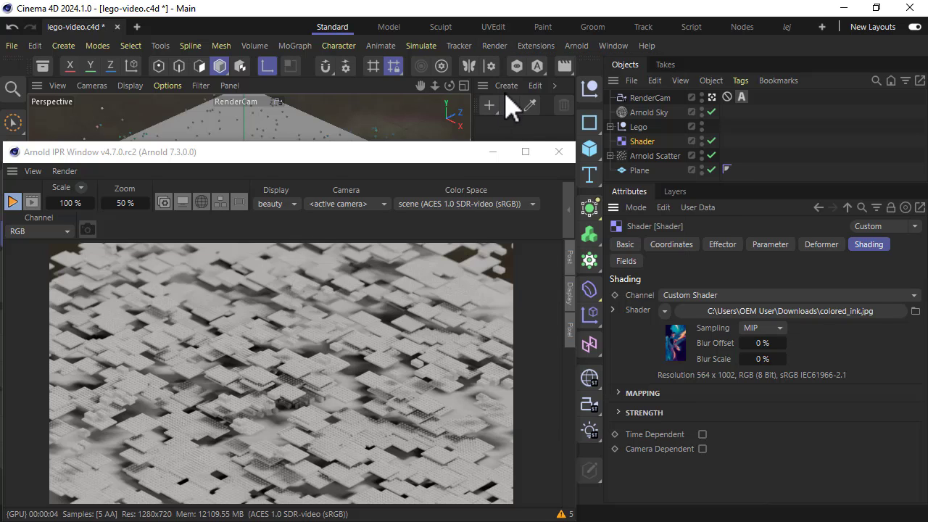
Build a standard_surface material with a user_data_rgb node reading display_color into Base Color.
click(506, 85)
text(user)
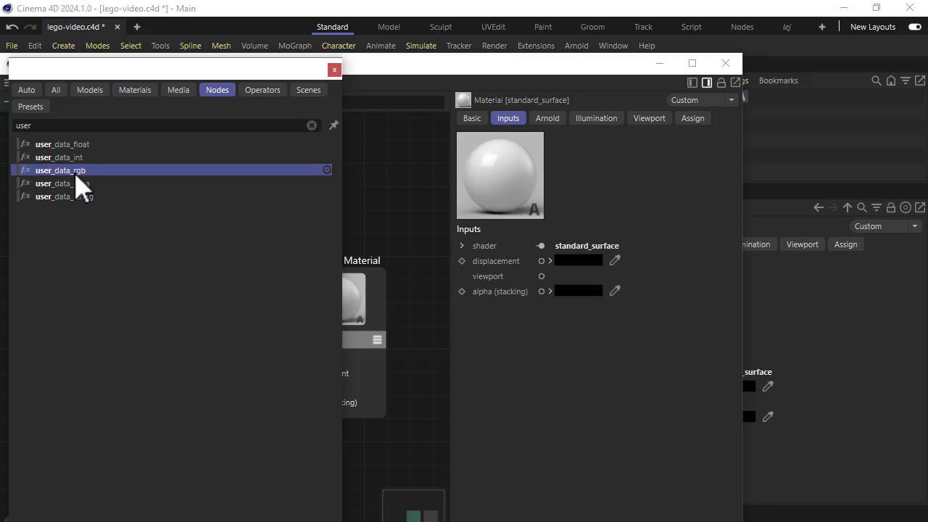
double_click(61, 170)
text(display_)
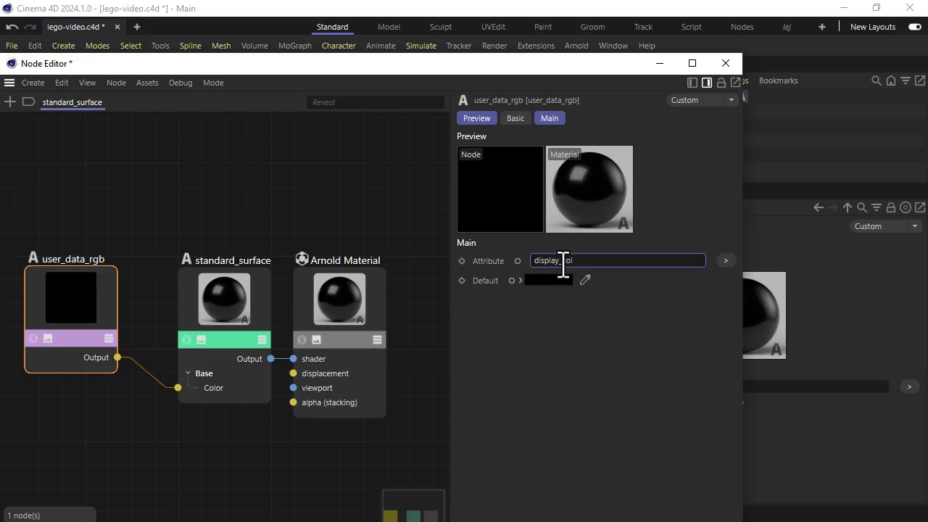
text(color)
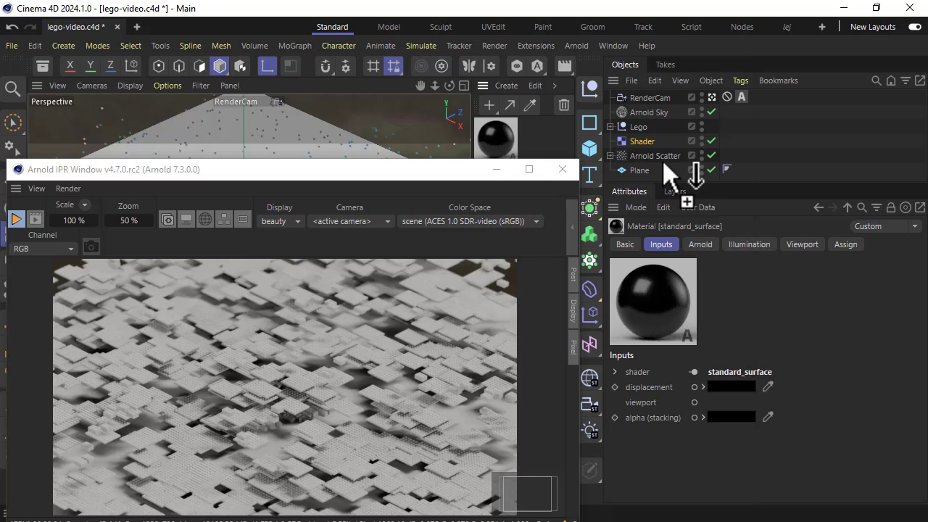
Drag the standard_surface material onto Arnold Scatter and expand the Lego group.
click(726, 155)
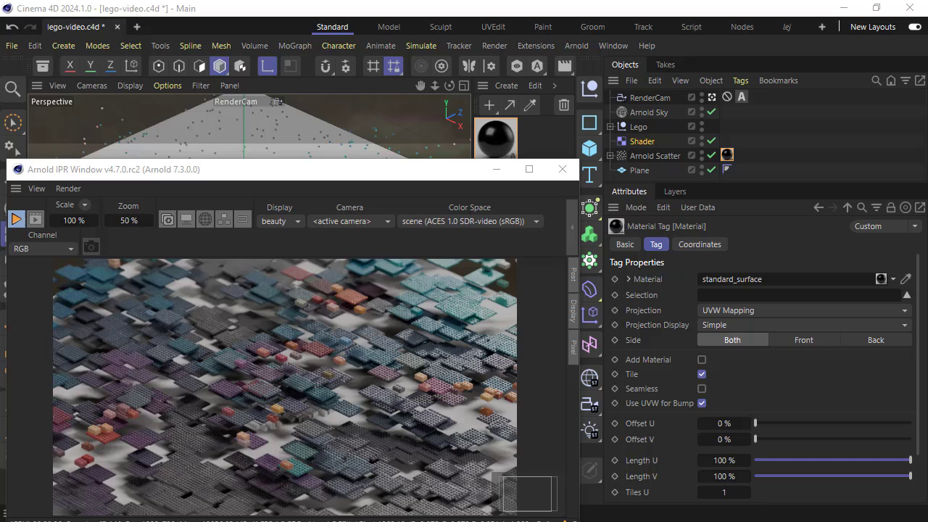
click(611, 126)
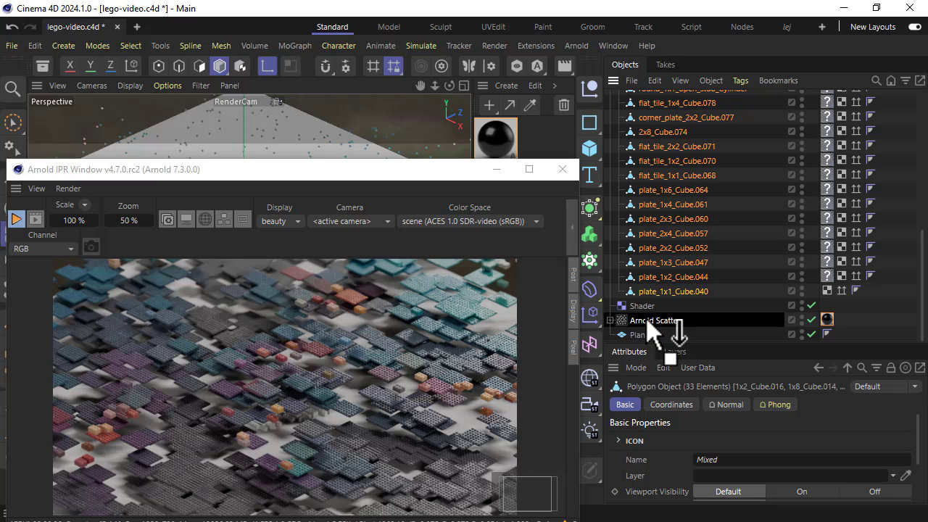
Scroll through the Lego group's child bricks in the Object Manager.
scroll(up, 3)
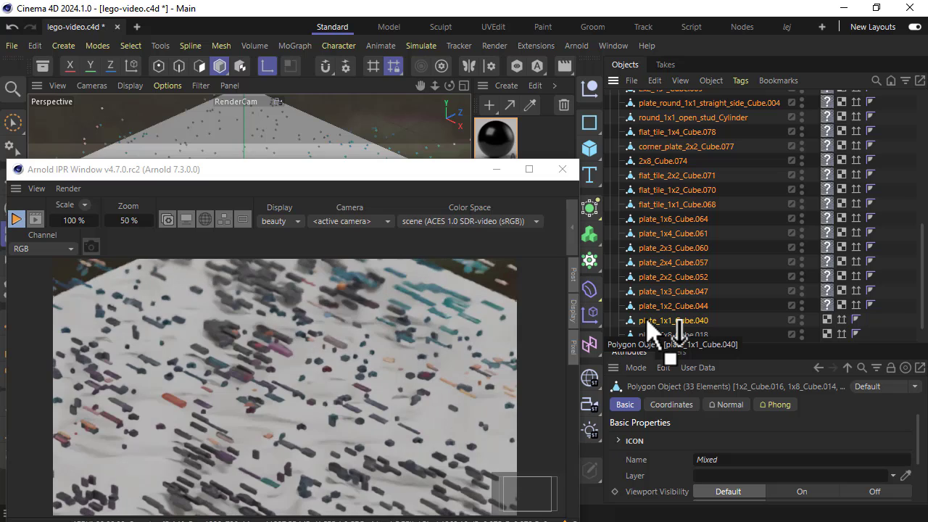
scroll(up, 3)
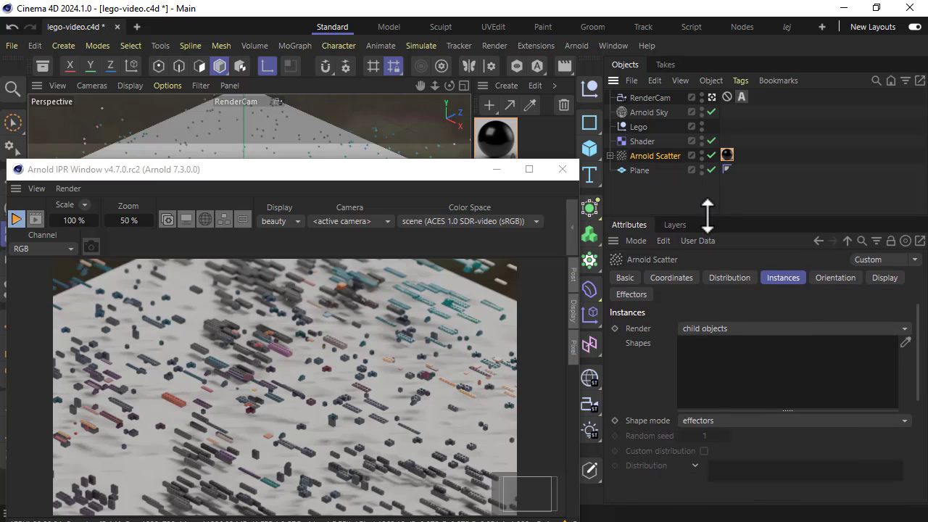
Set the Arnold Scatter's Distribution Points to 50000, then select the Shader effector.
click(729, 277)
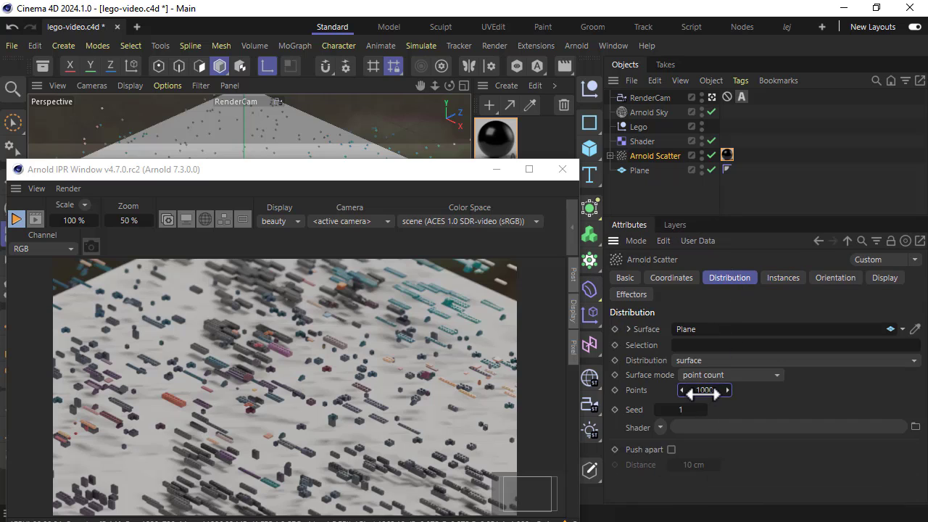
click(679, 408)
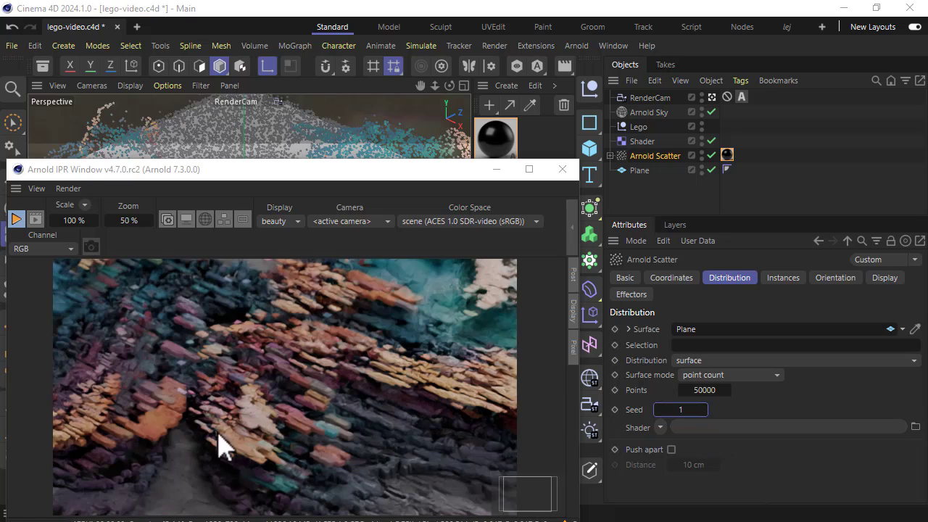
mouse_move(449, 207)
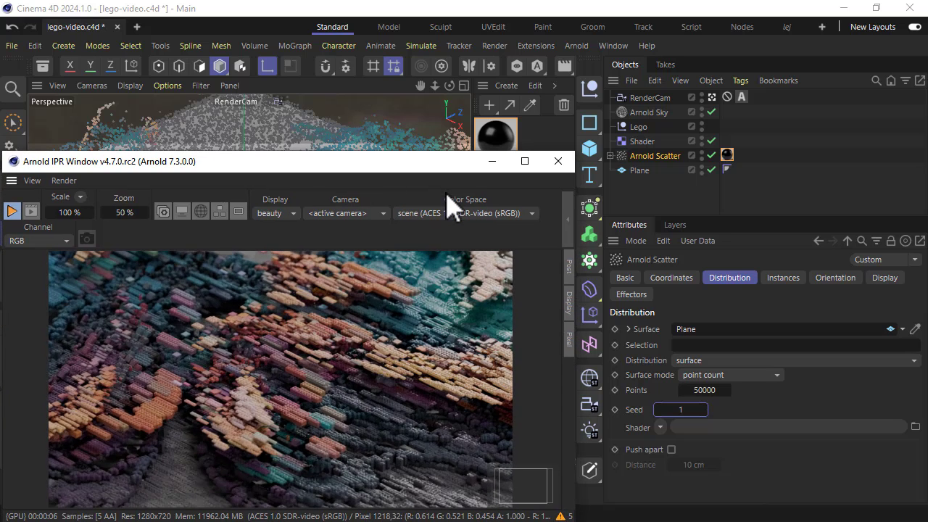
click(641, 141)
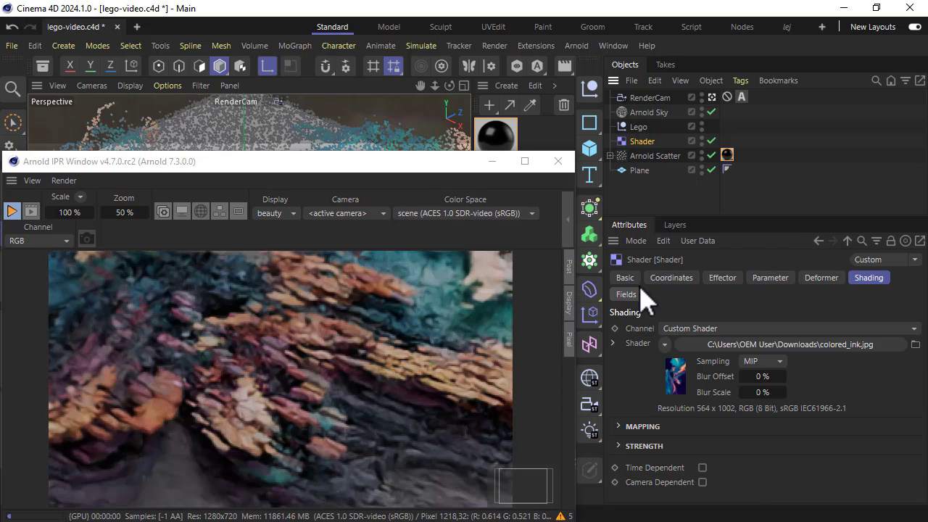
Add a Spherical Field to the Shader effector and enable Invert in its remapping.
click(625, 293)
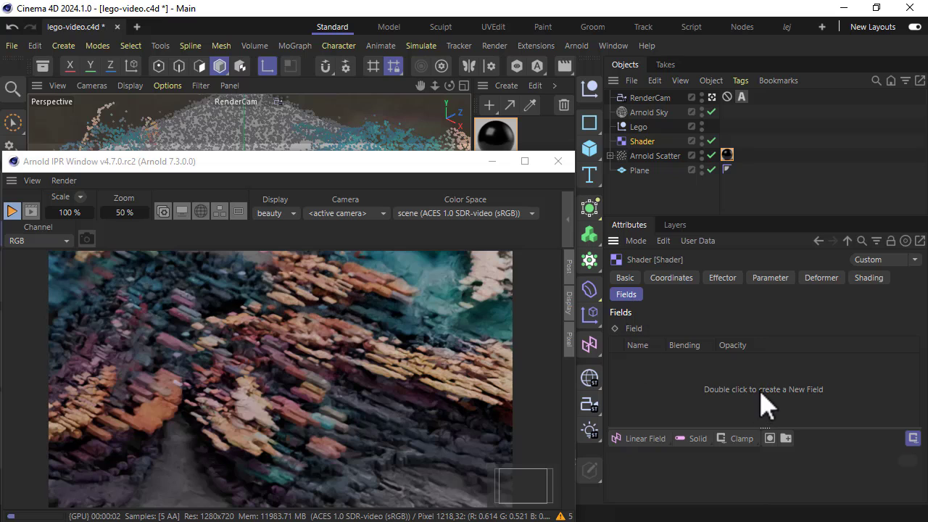
double_click(763, 389)
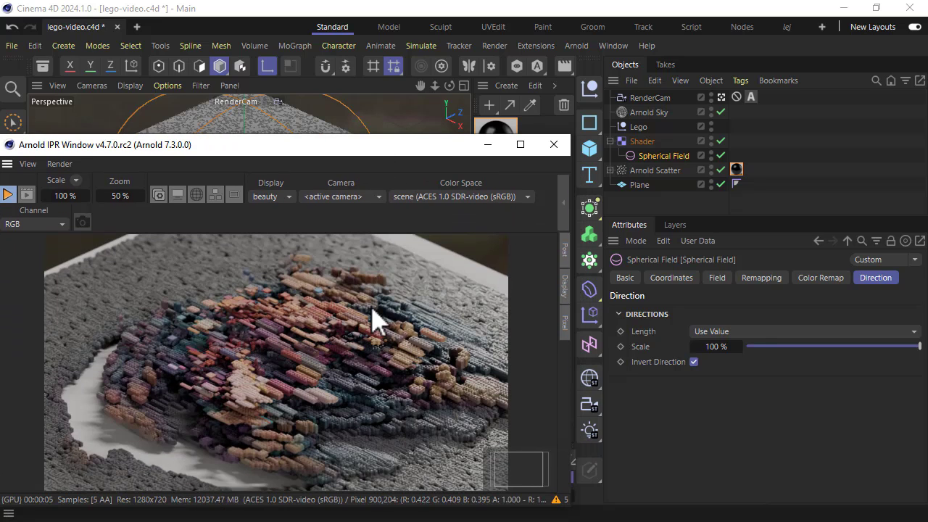
click(760, 277)
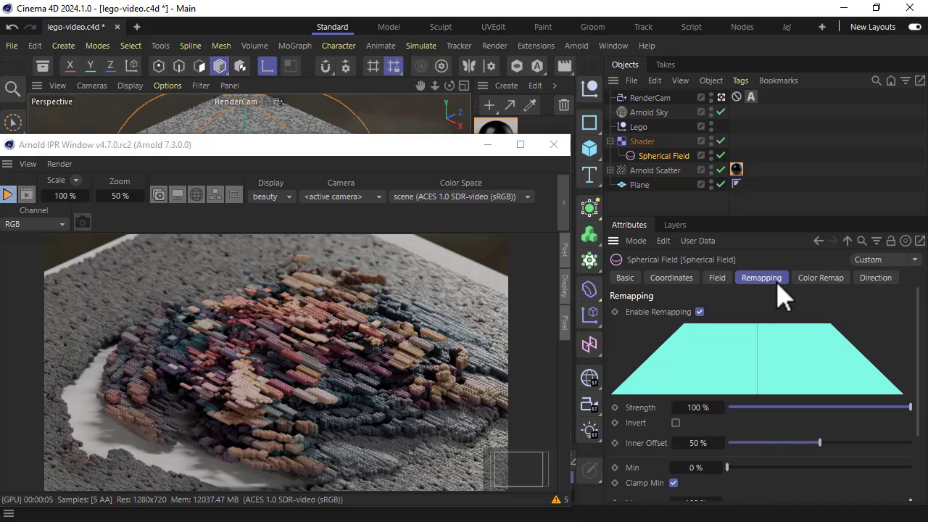
click(675, 422)
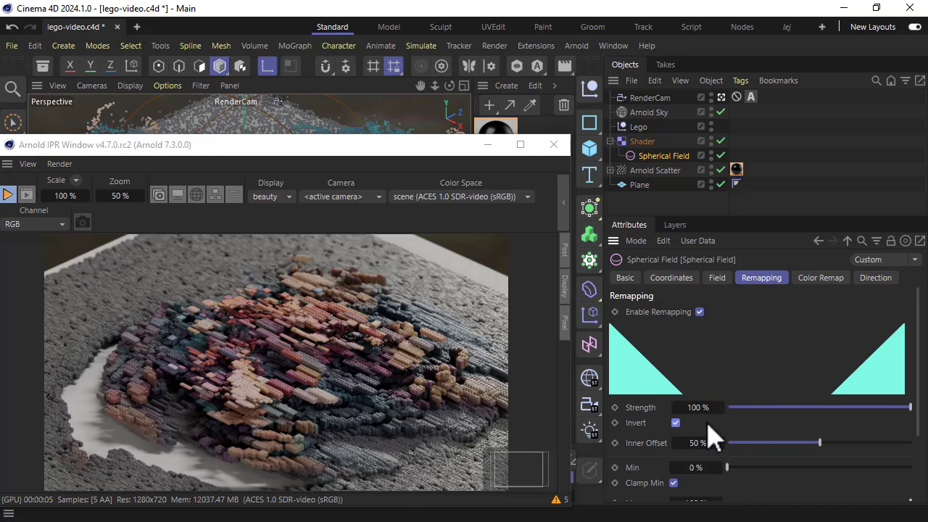